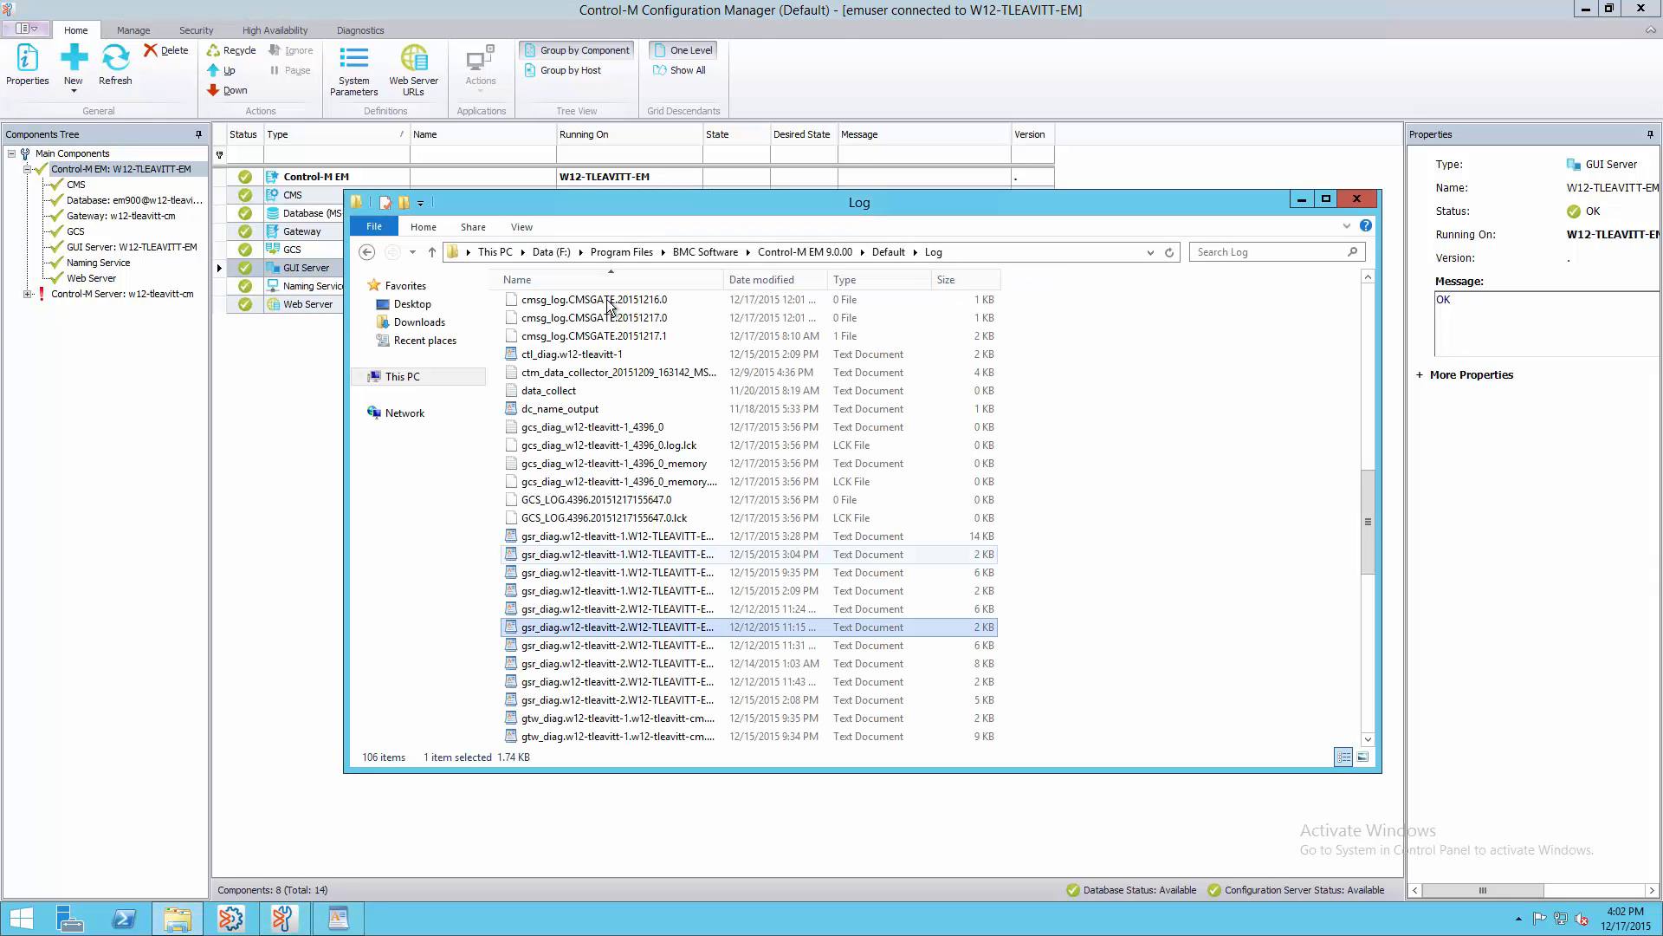
mouse_move(610, 628)
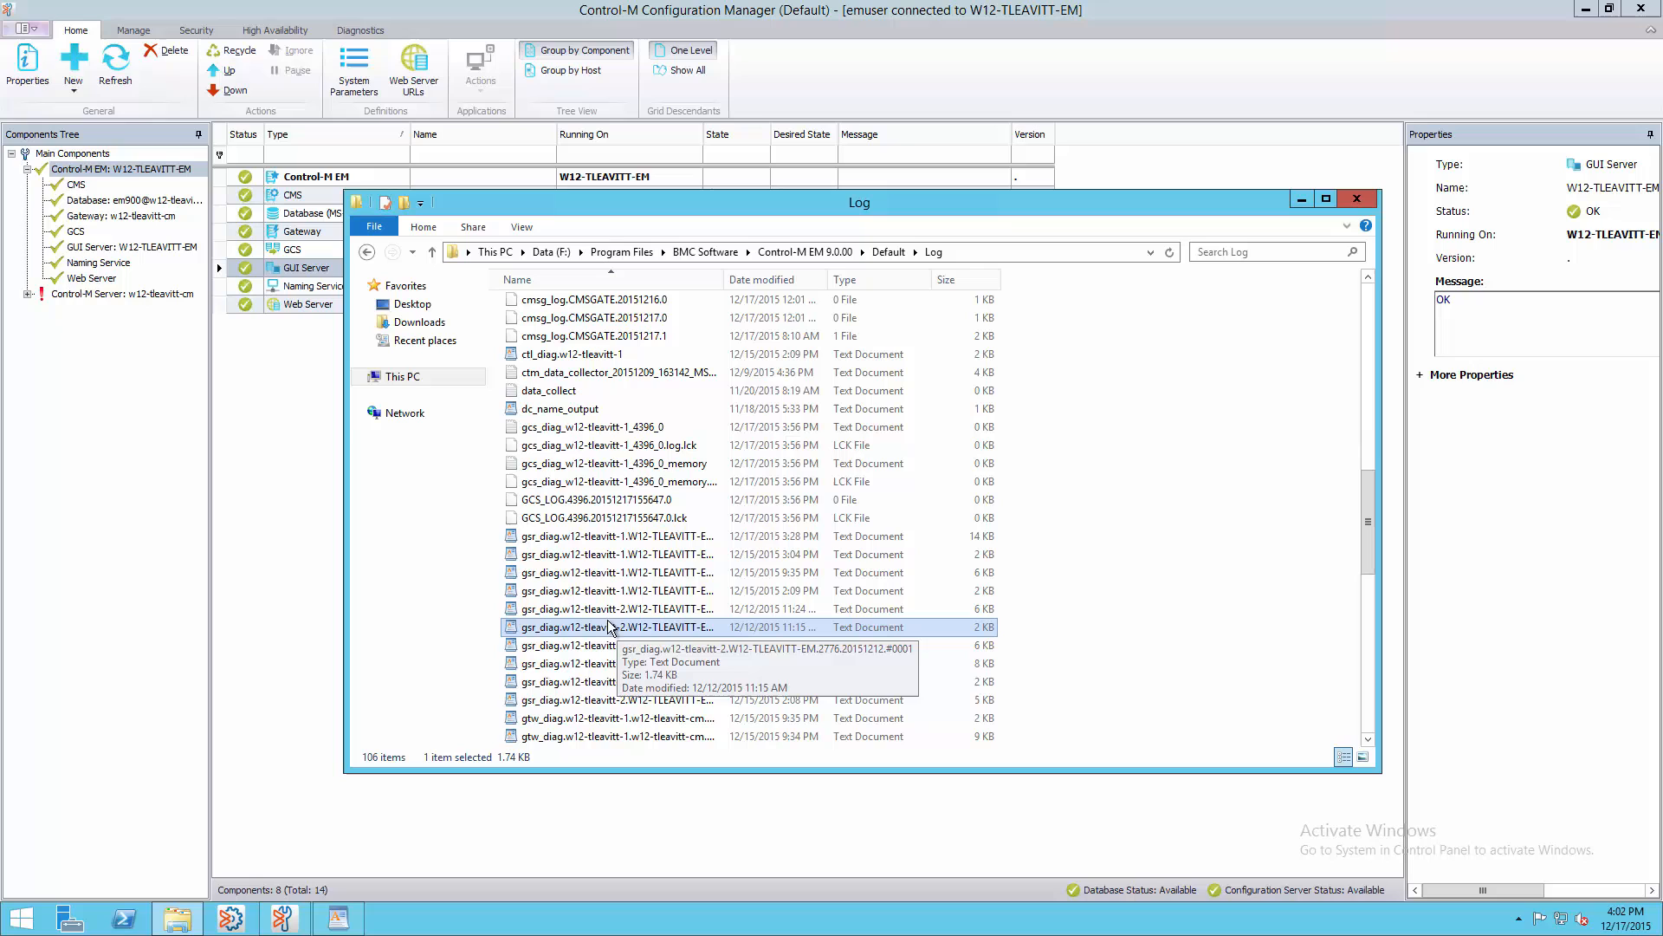
- Review the gsr_diag log's ldap_chase_referrals error in WordPad, then hide Explorer
double_click(566, 626)
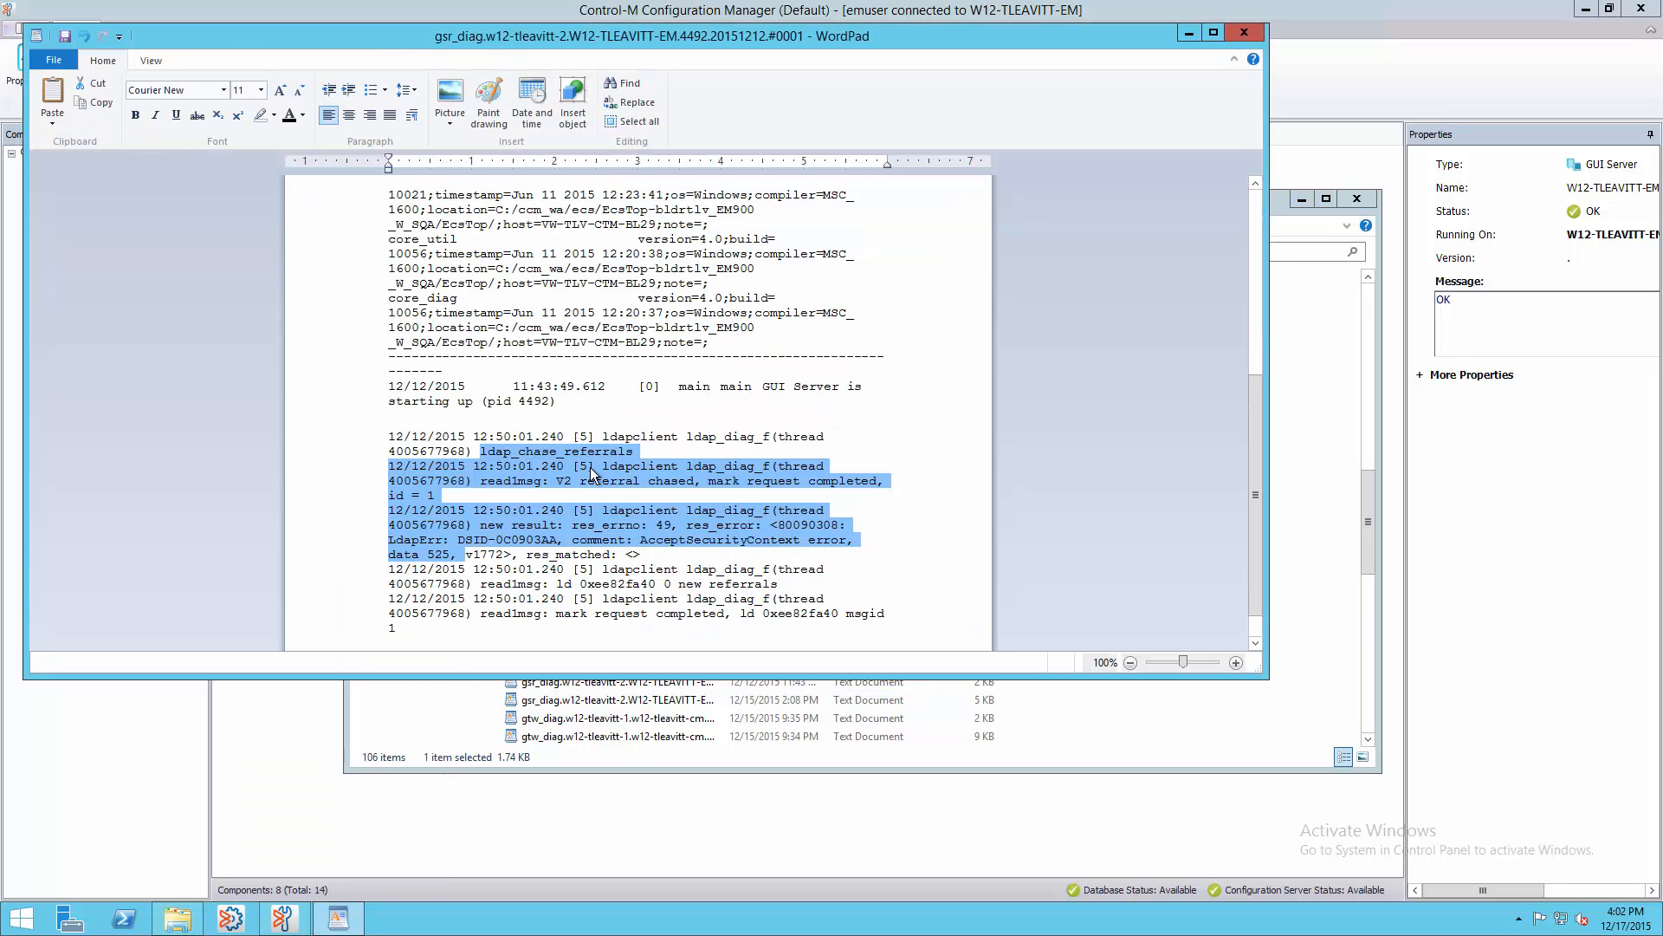
mouse_move(615, 462)
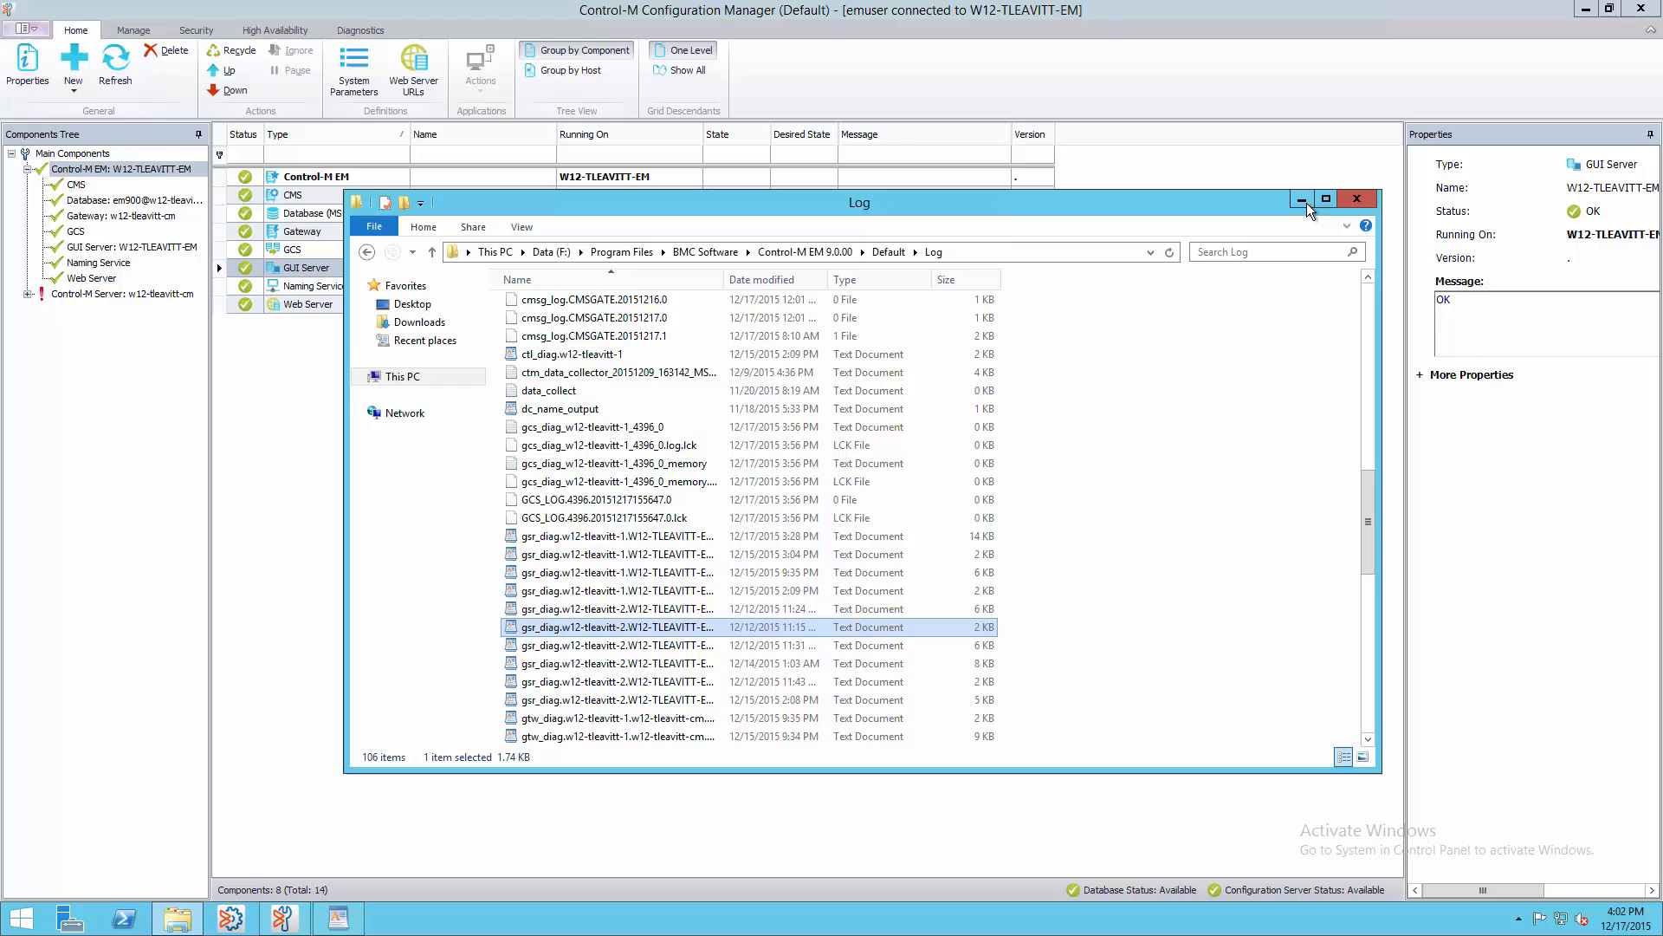
click(1356, 199)
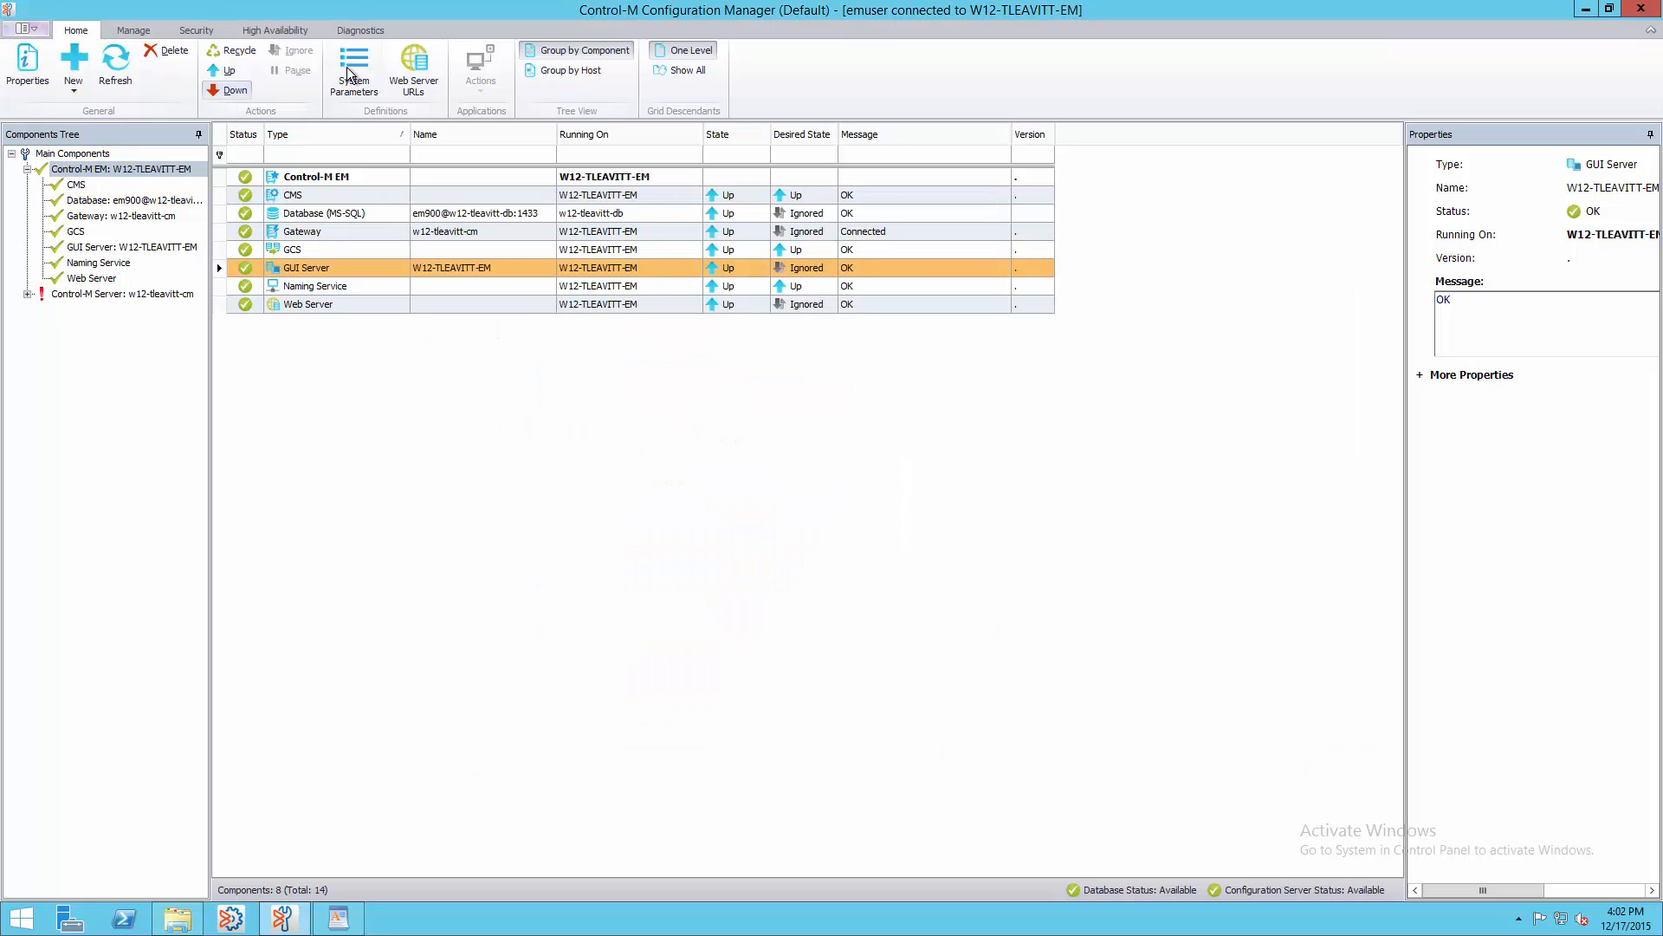
mouse_move(382, 55)
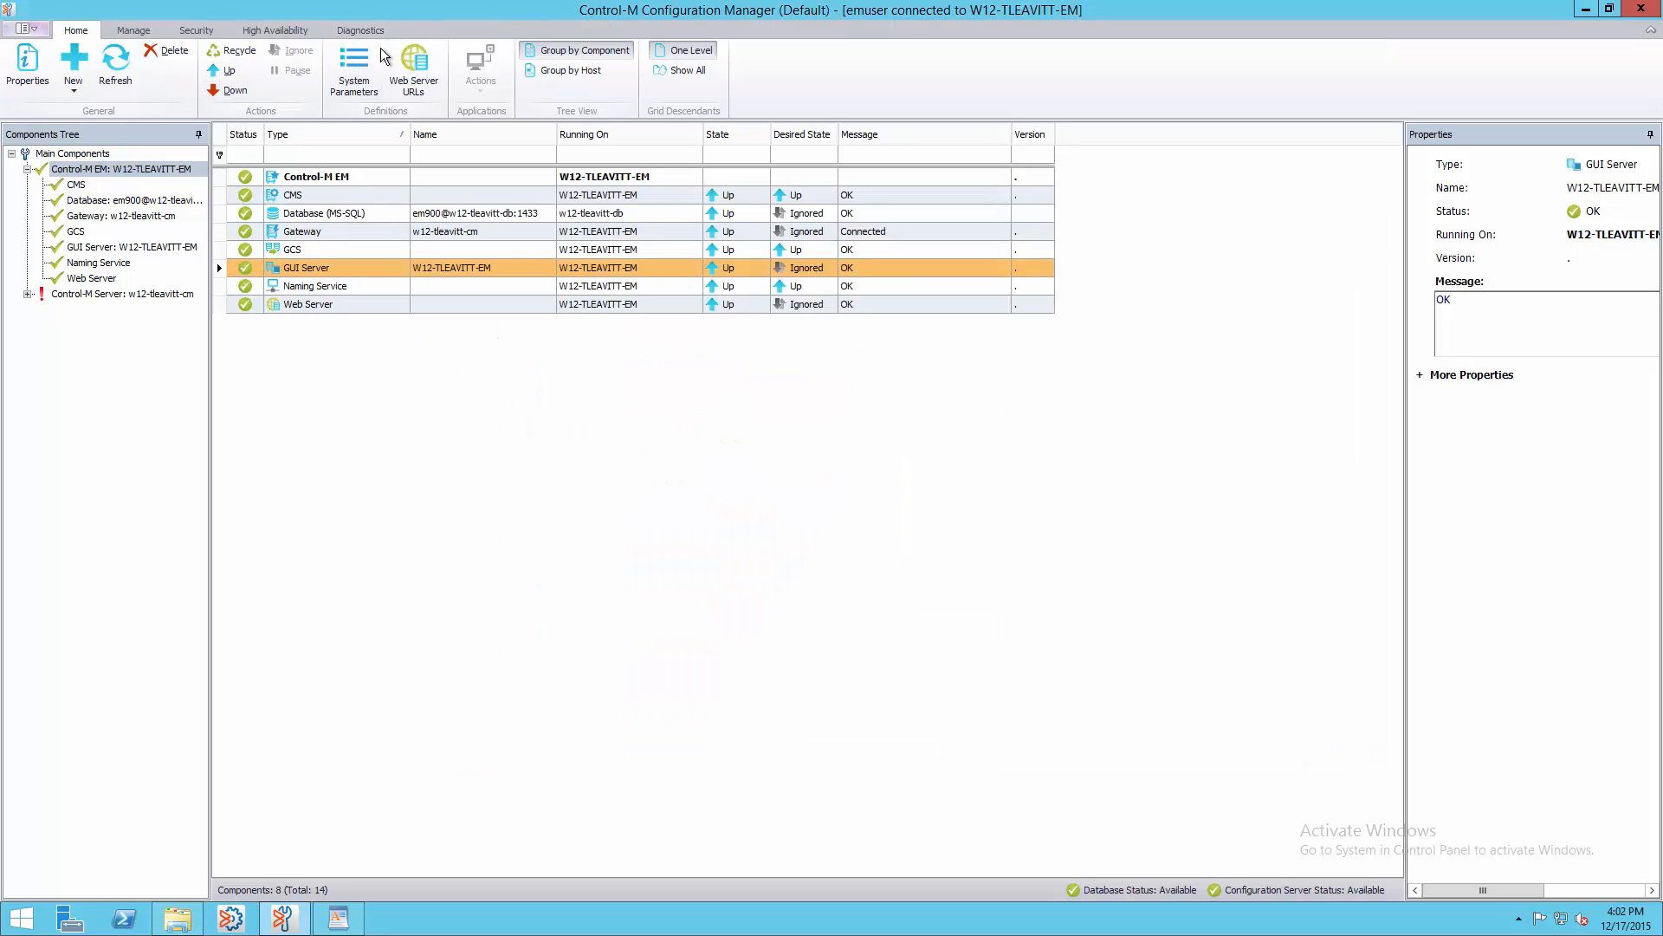
- Filter the advanced System Parameters list by name to 'directory'
click(353, 70)
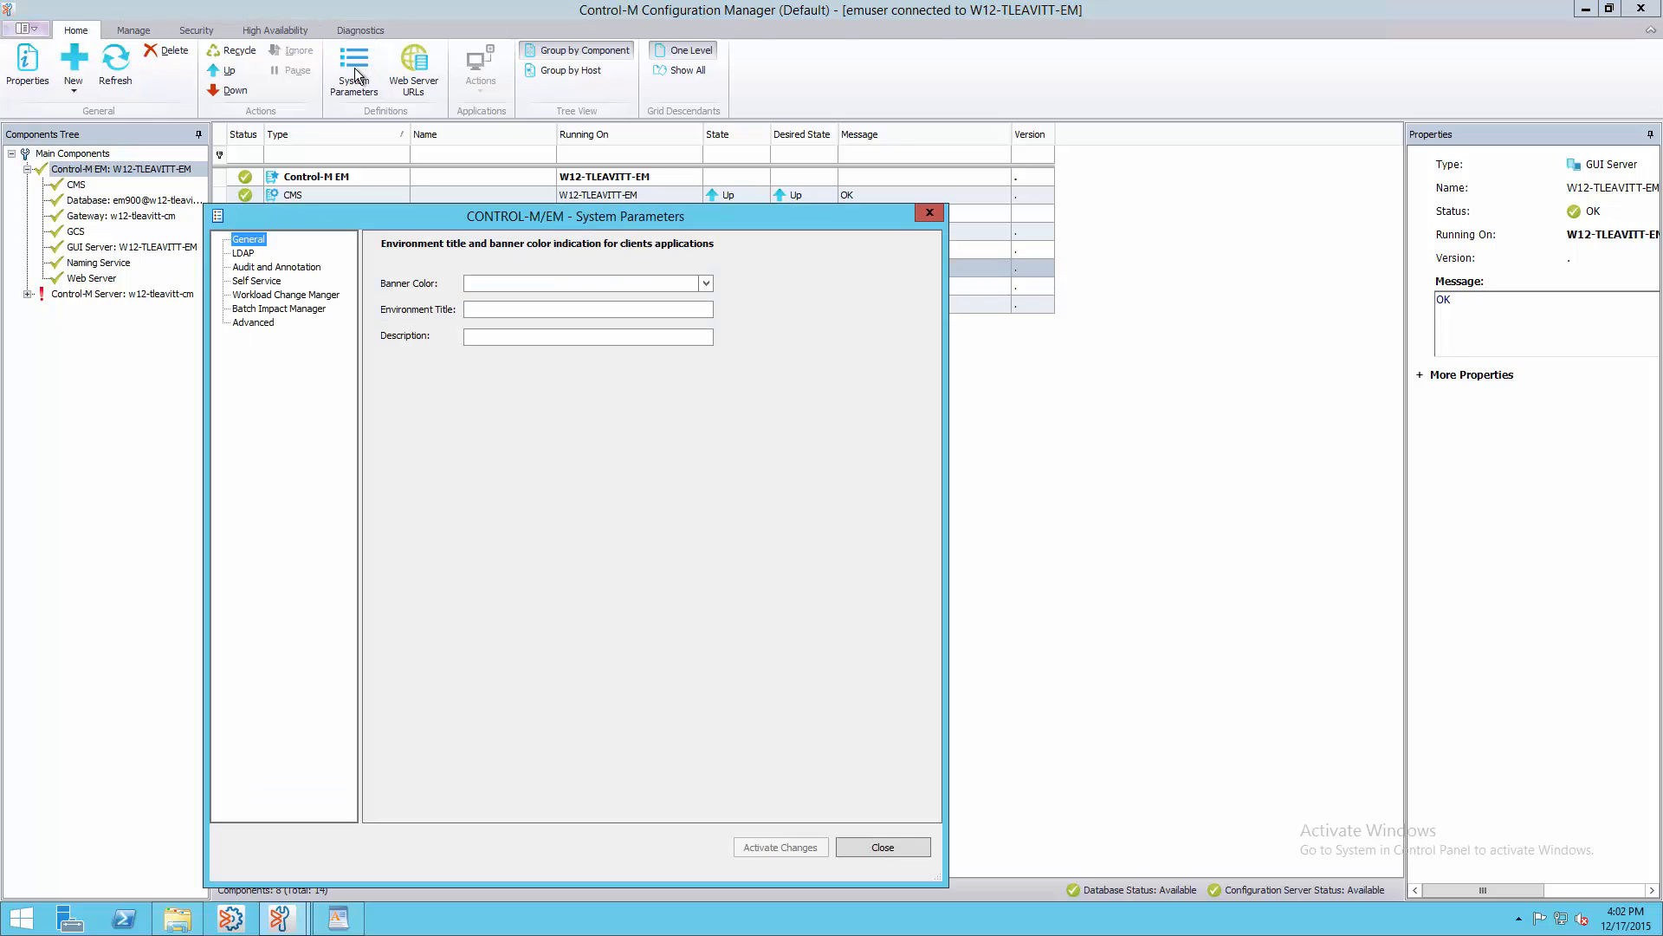
click(252, 322)
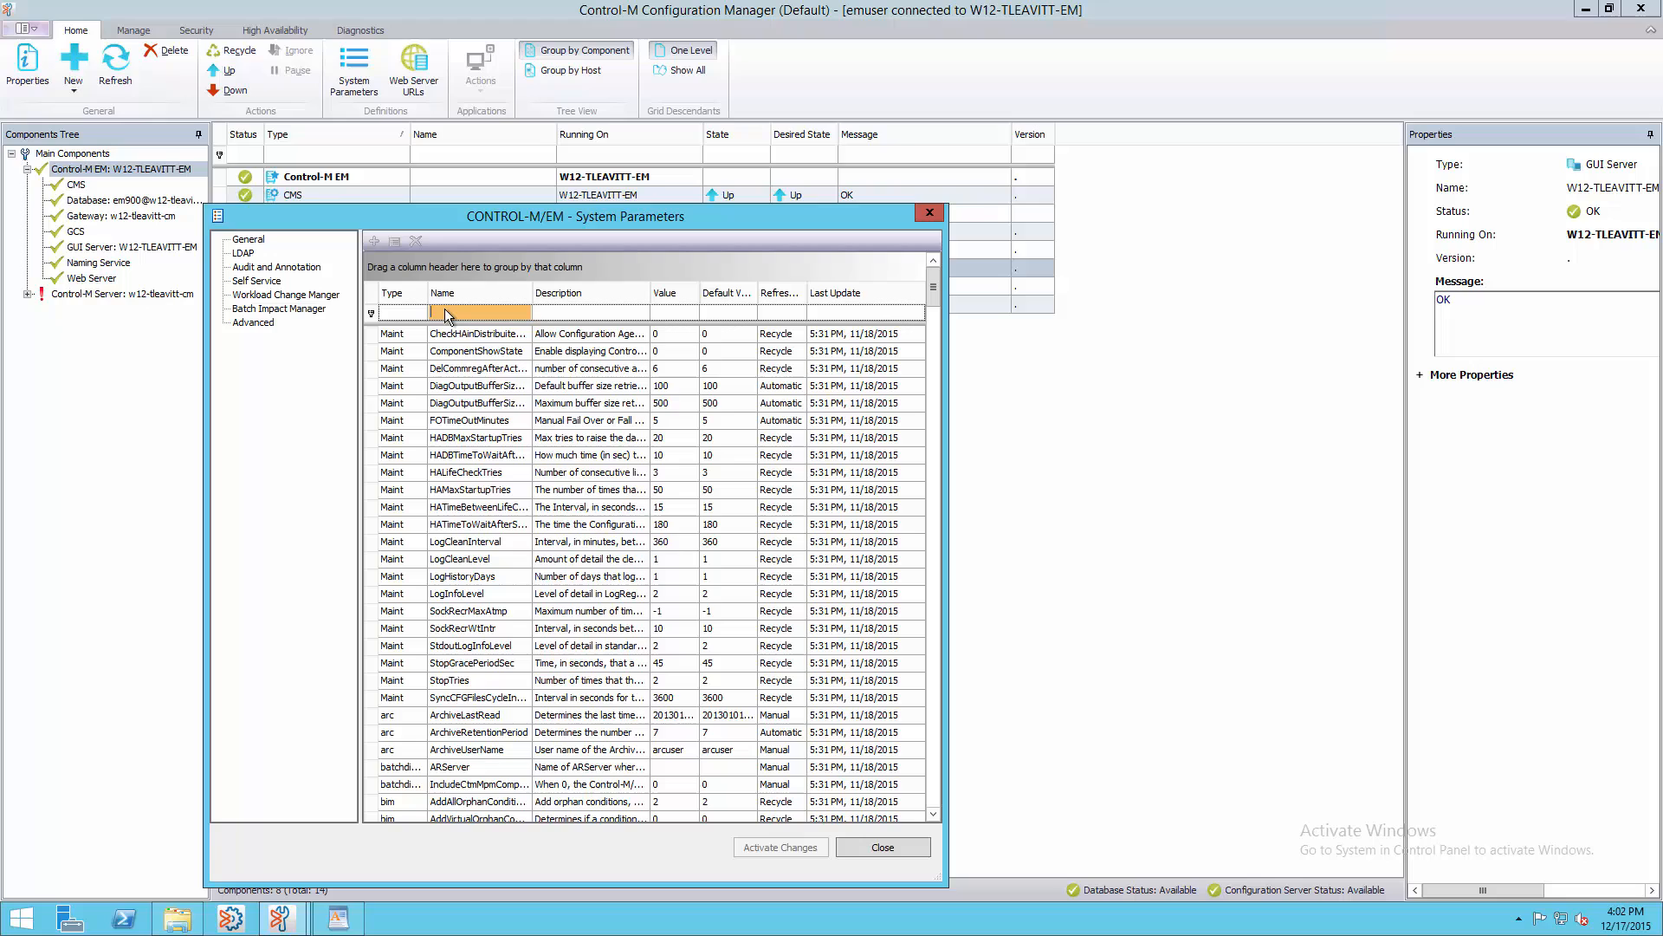
text(directory)
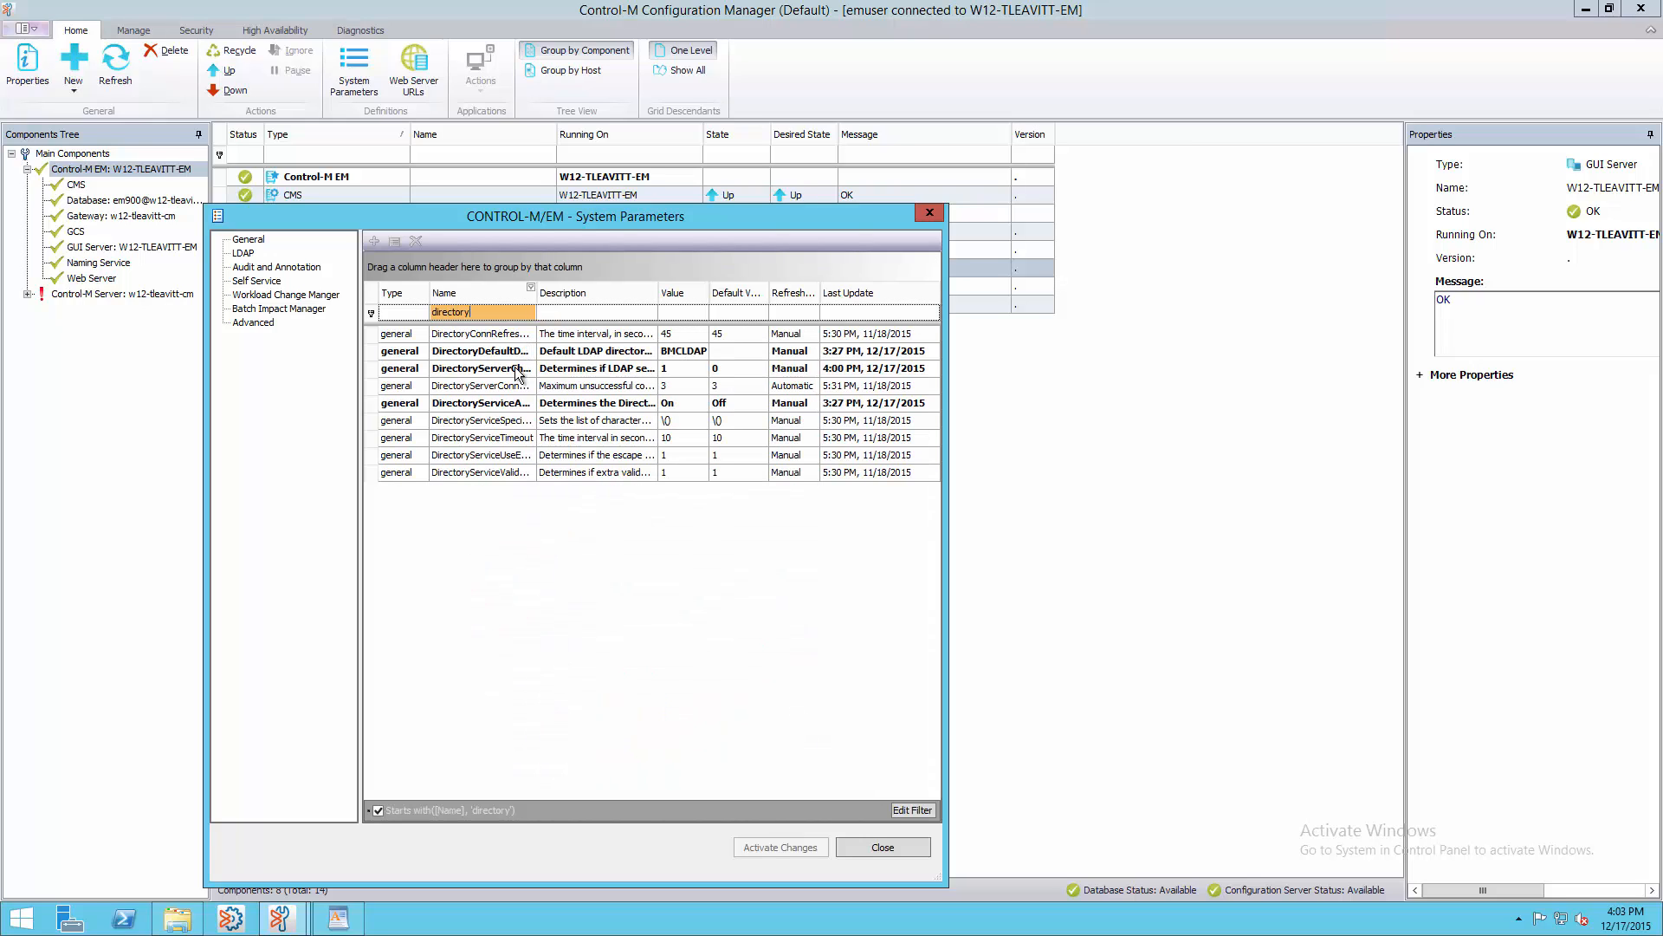
- Change DirectoryServerChaseRef's value to 0 and save it
double_click(481, 368)
text(0)
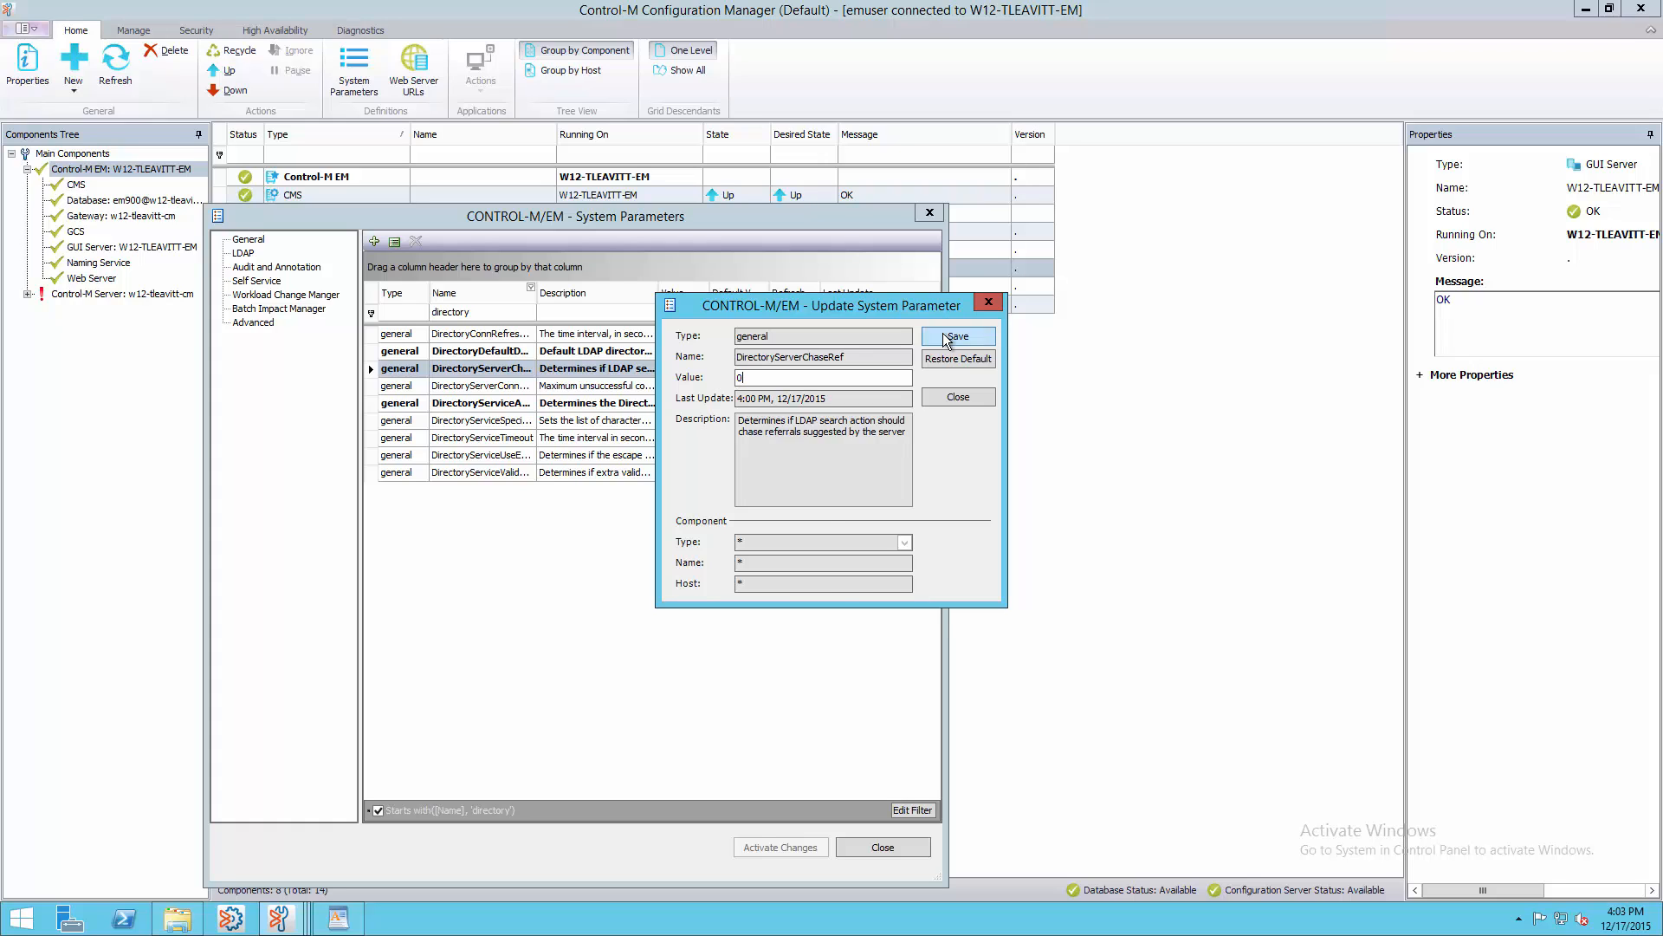
click(955, 336)
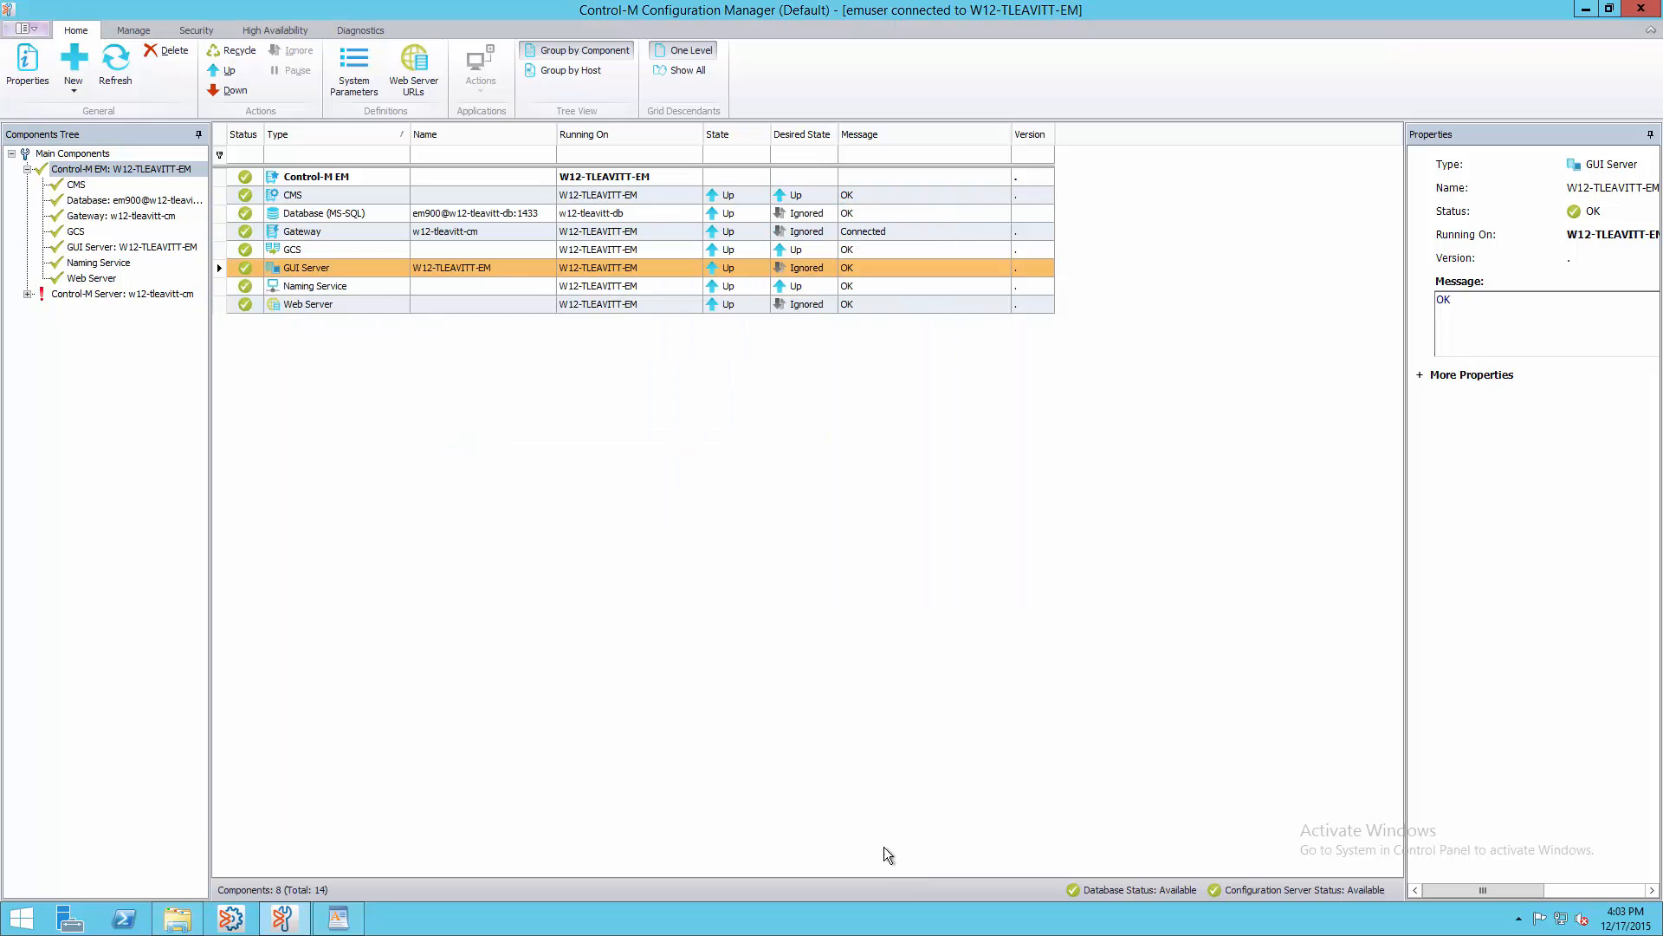
- Recycle the CMS component, confirming and dismissing the failover-in-process warning
click(294, 194)
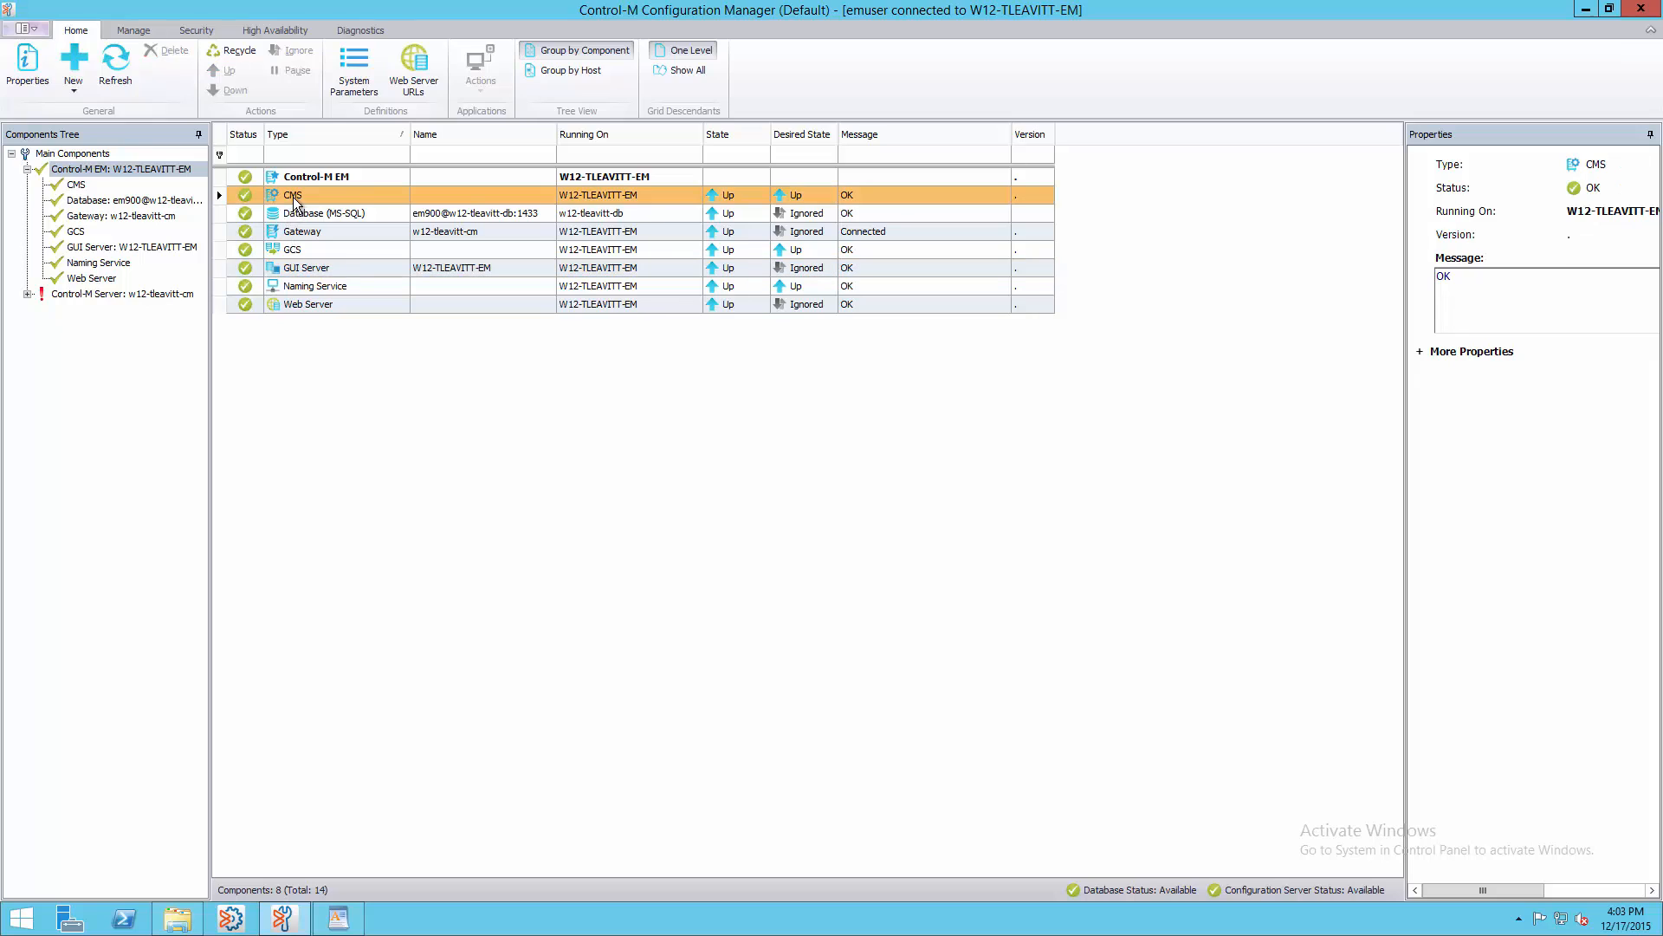
right_click(293, 194)
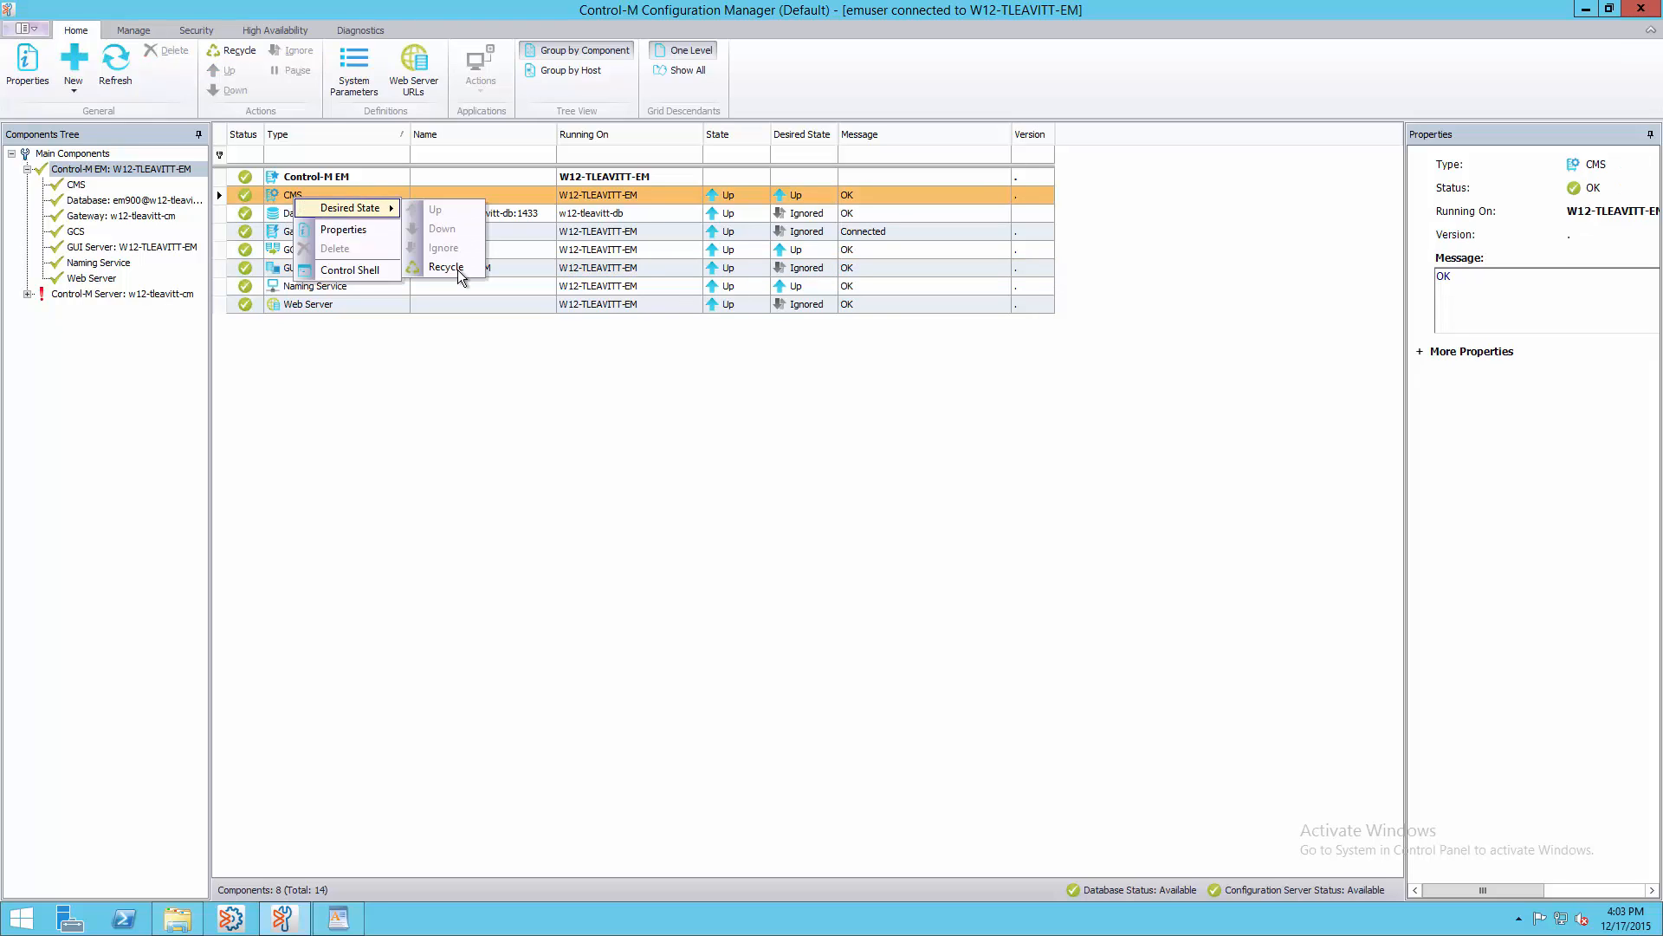
click(445, 266)
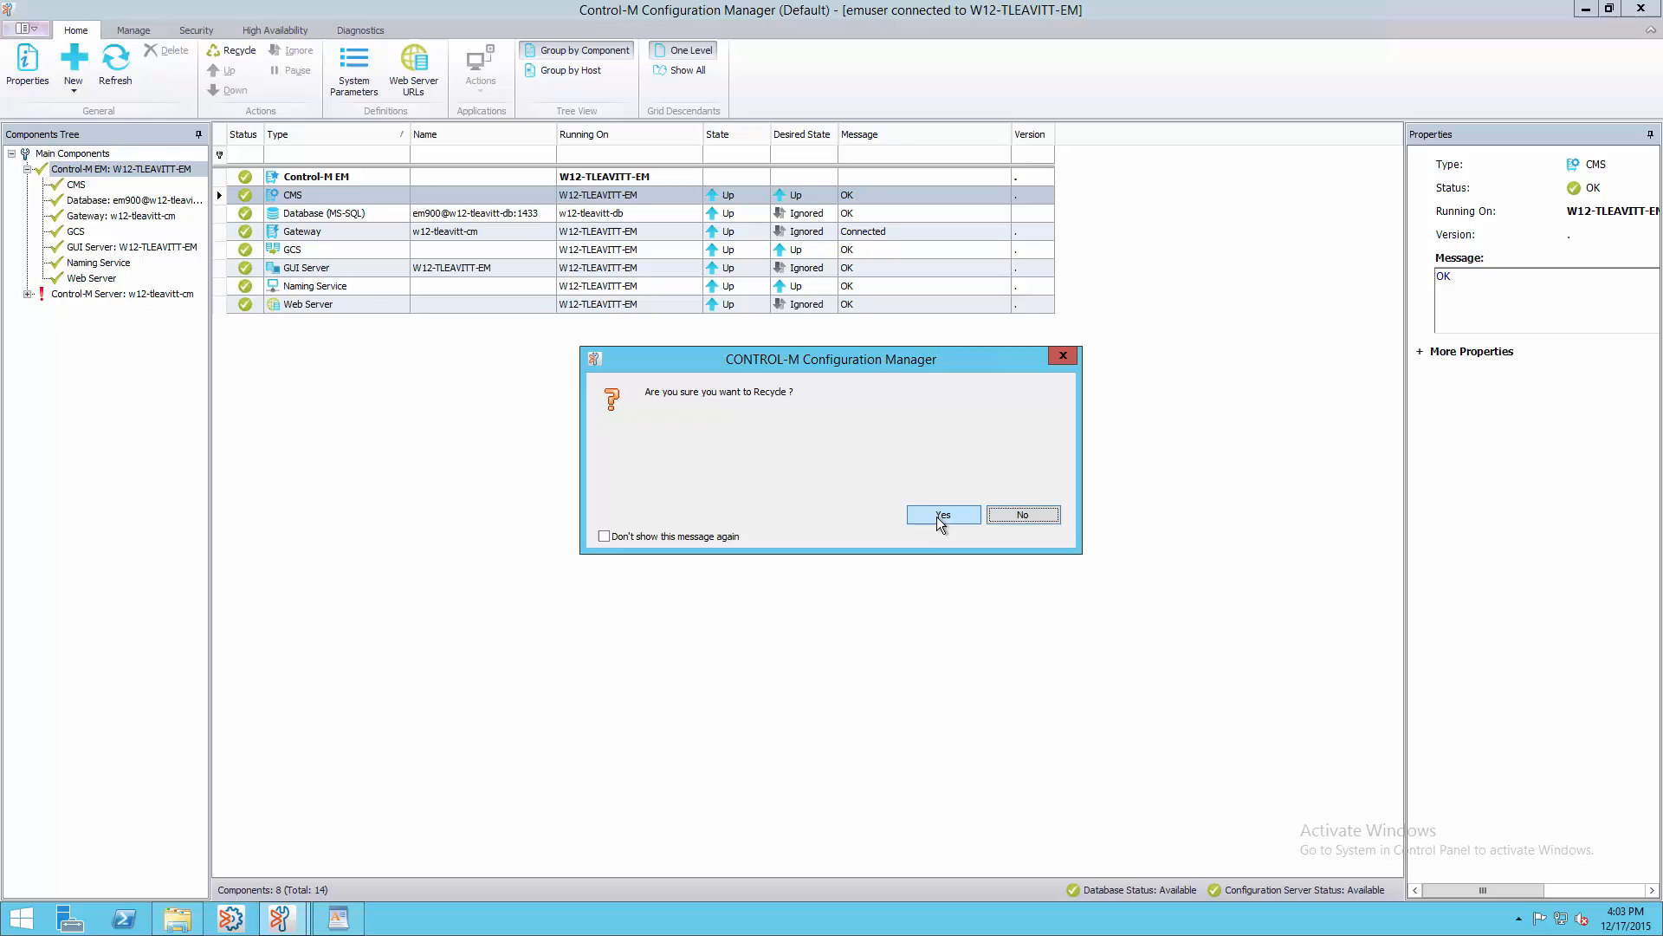
click(942, 515)
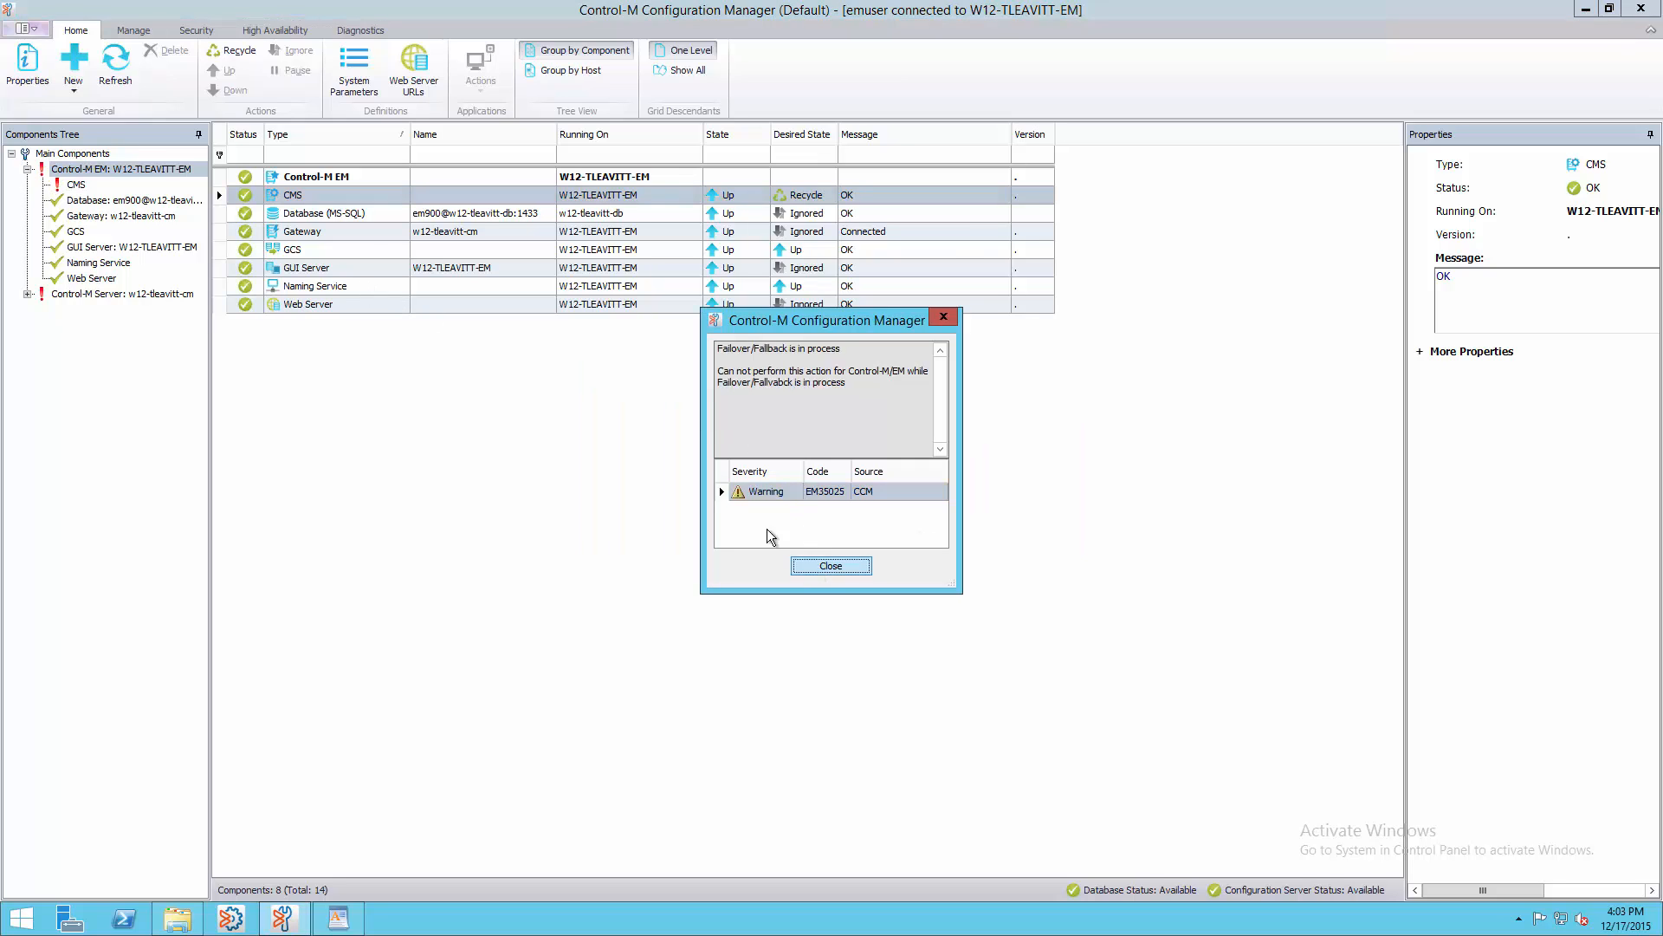
click(831, 566)
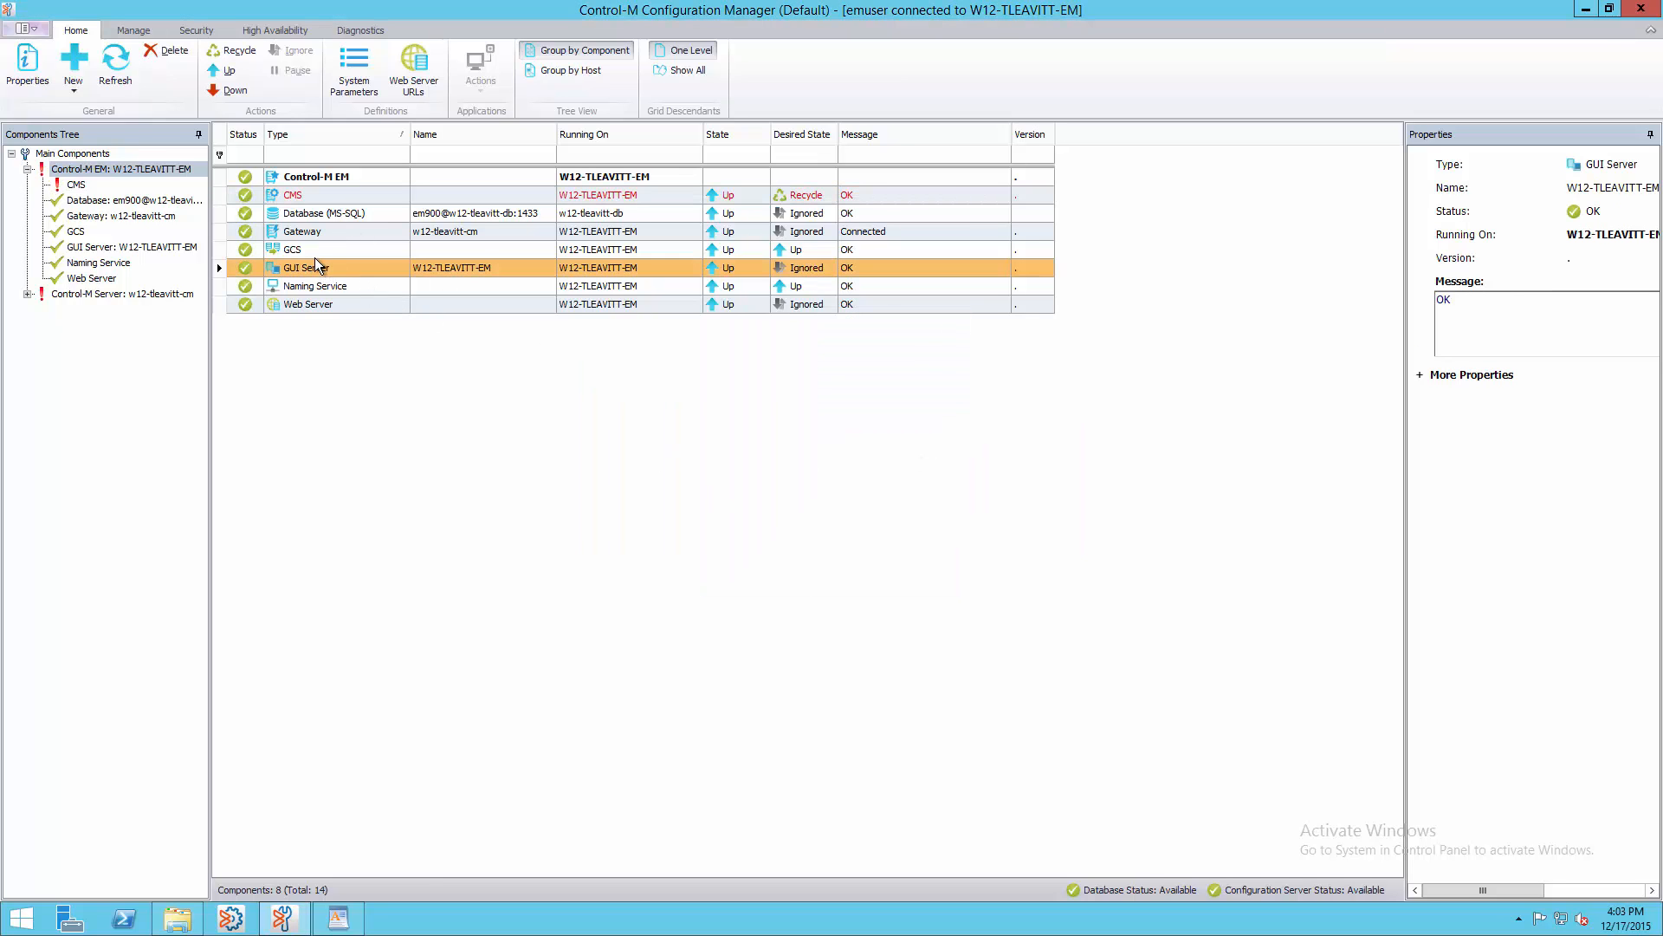
mouse_move(301, 294)
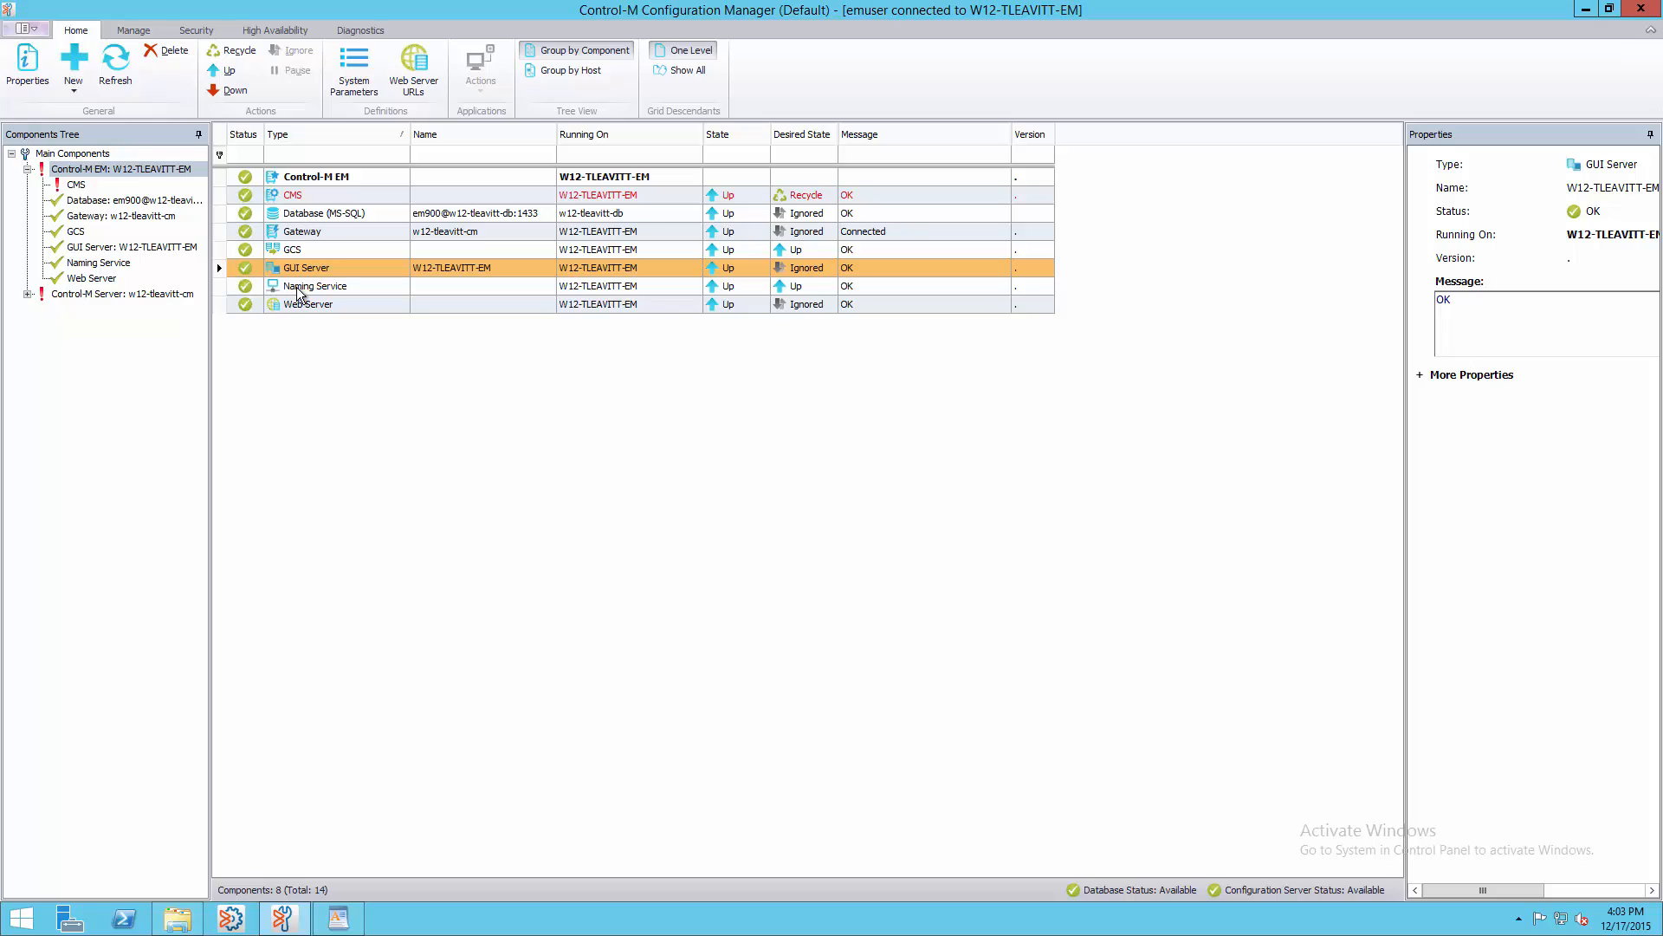